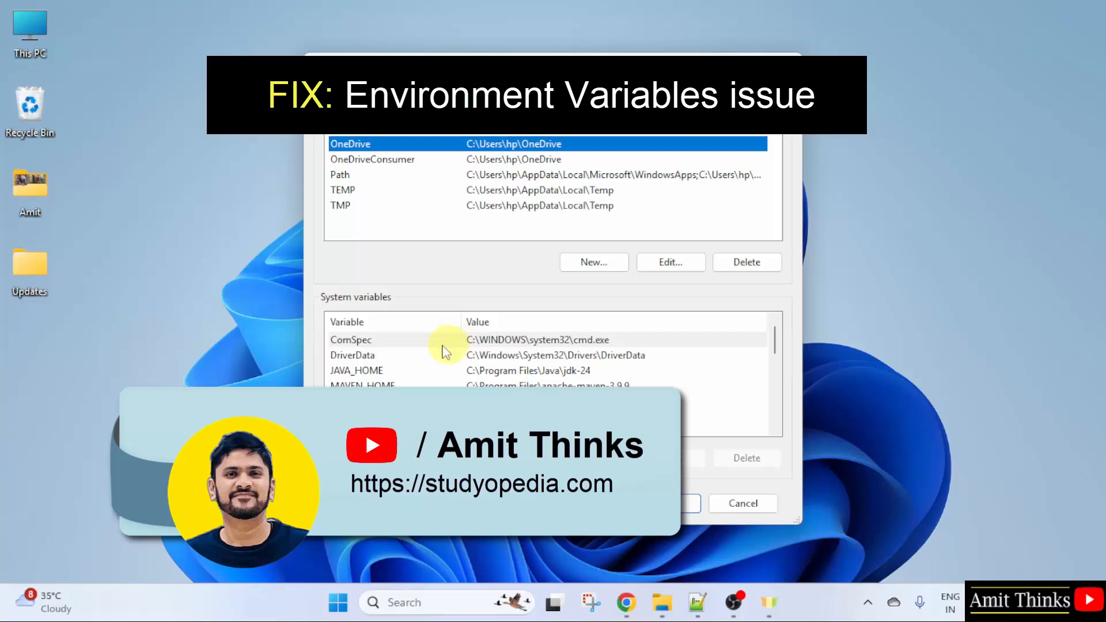
{"action": "mouse_move", "coordinate": [412, 336]}
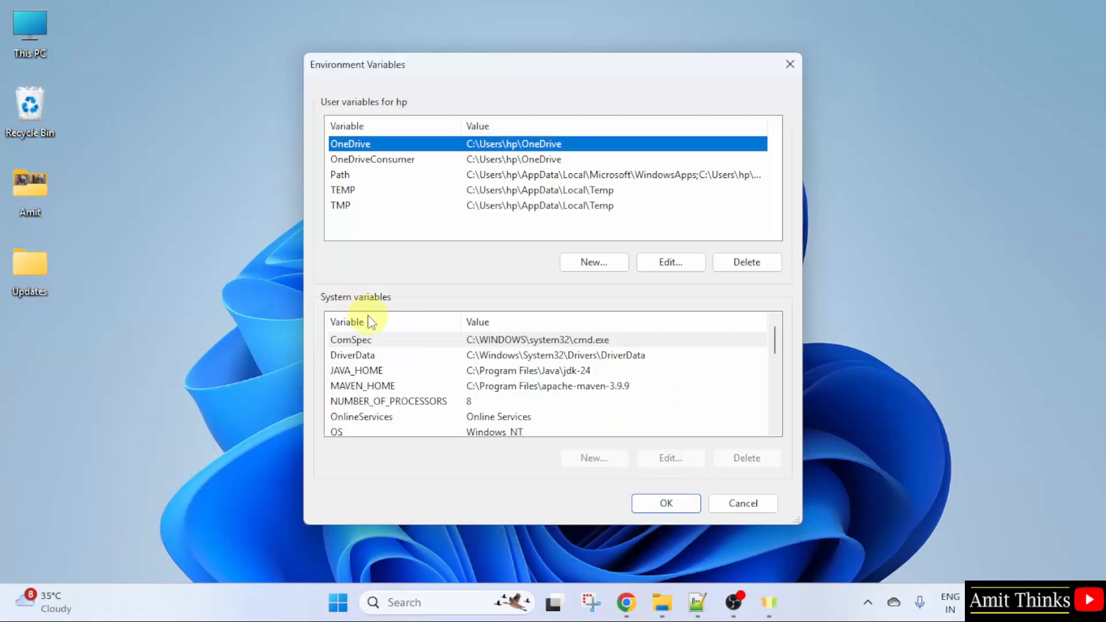
{"action": "mouse_move", "coordinate": [514, 426]}
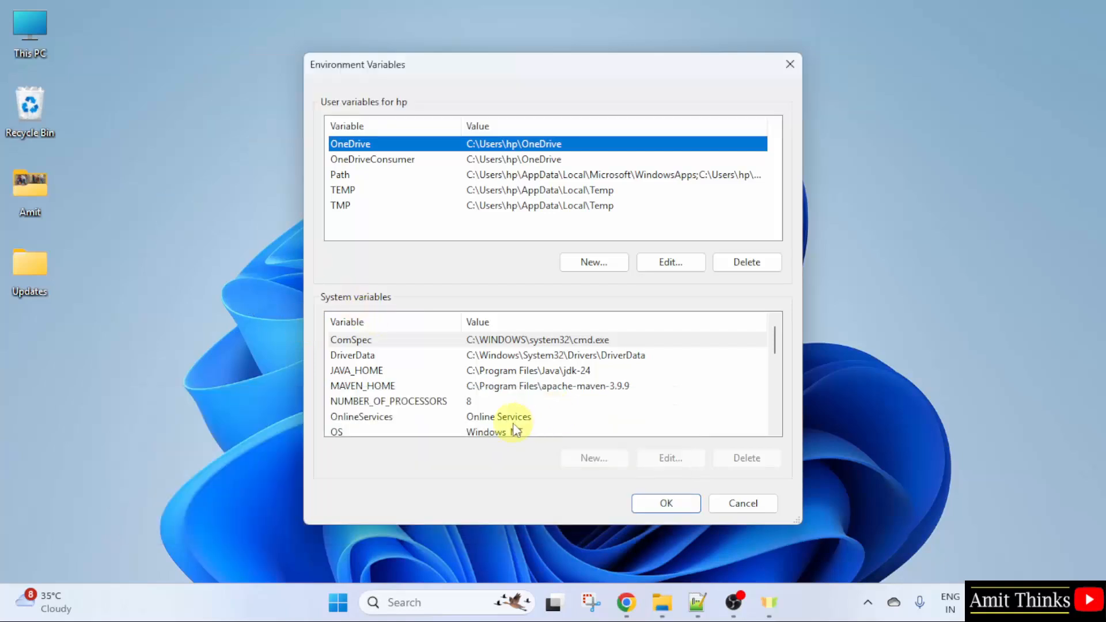
{"action": "mouse_move", "coordinate": [640, 458]}
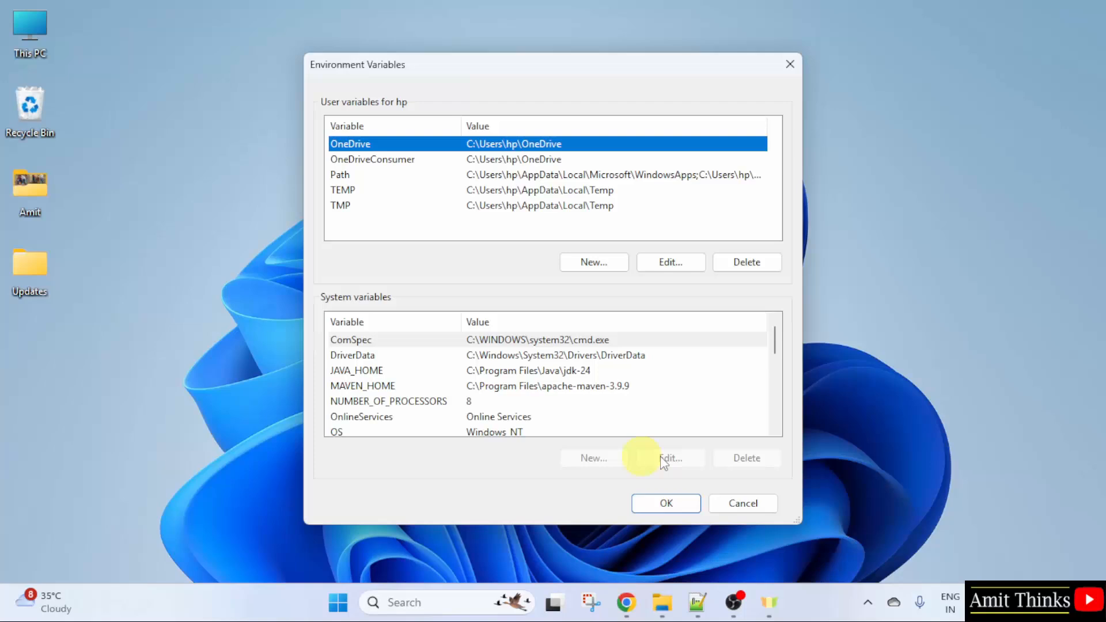
{"action": "mouse_move", "coordinate": [609, 468]}
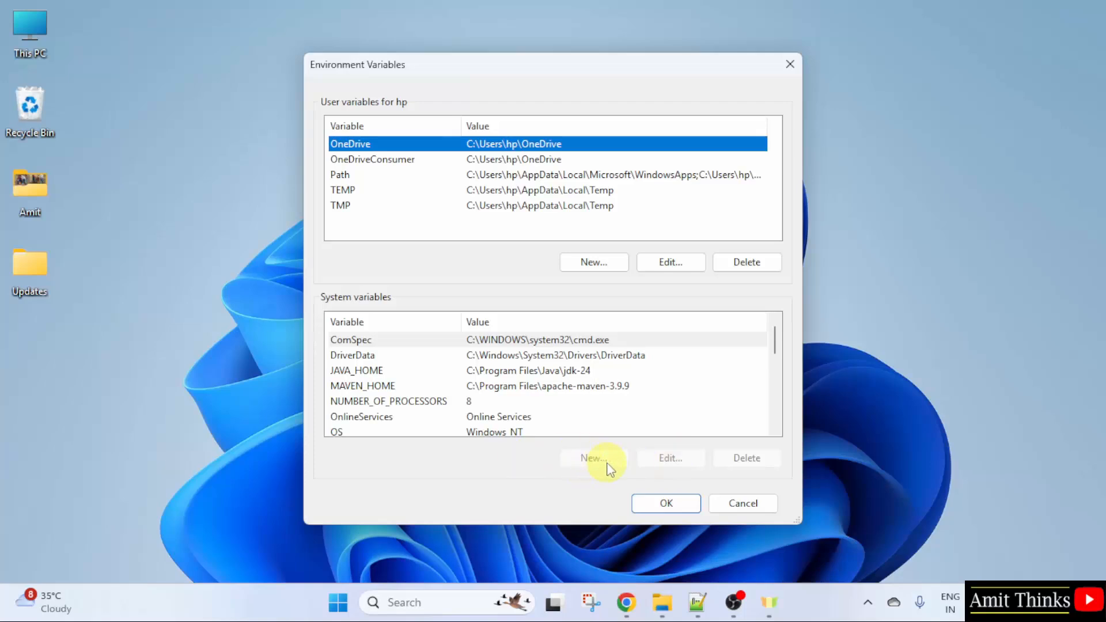
{"action": "mouse_move", "coordinate": [627, 465]}
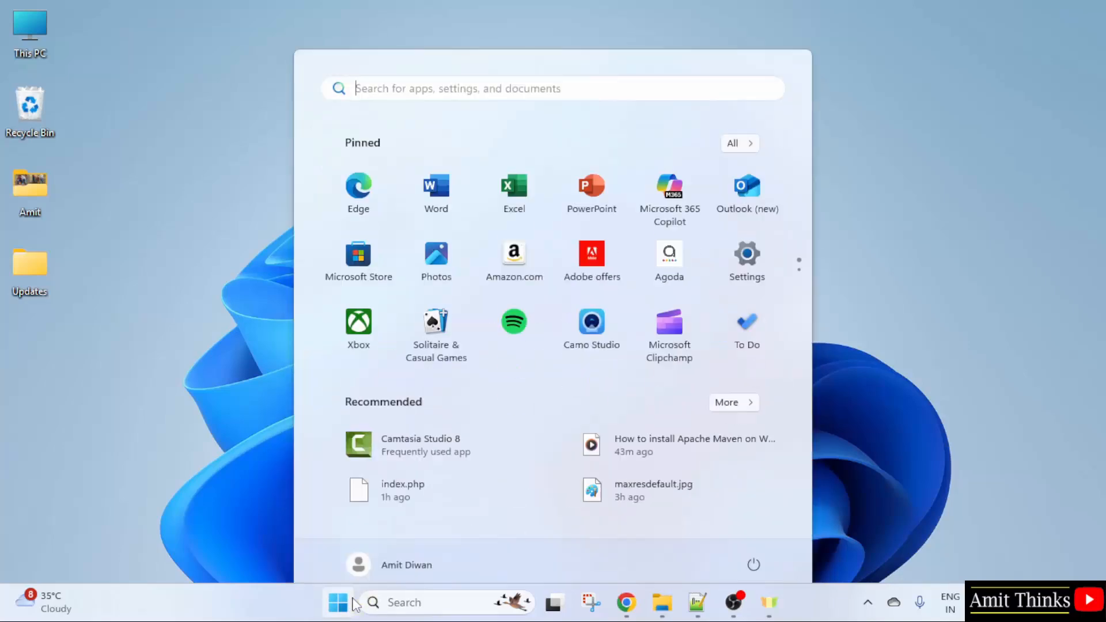
Search the Start menu for 'environment variables' to find the system variables settings.
{"action": "type", "text": "environment variables"}
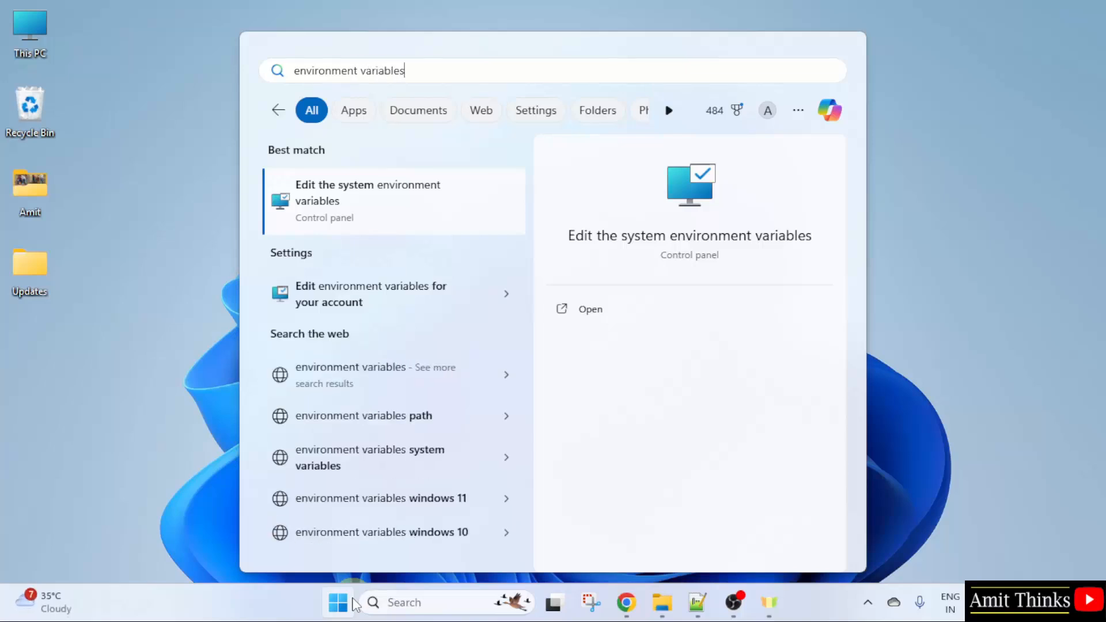
{"action": "mouse_move", "coordinate": [459, 215]}
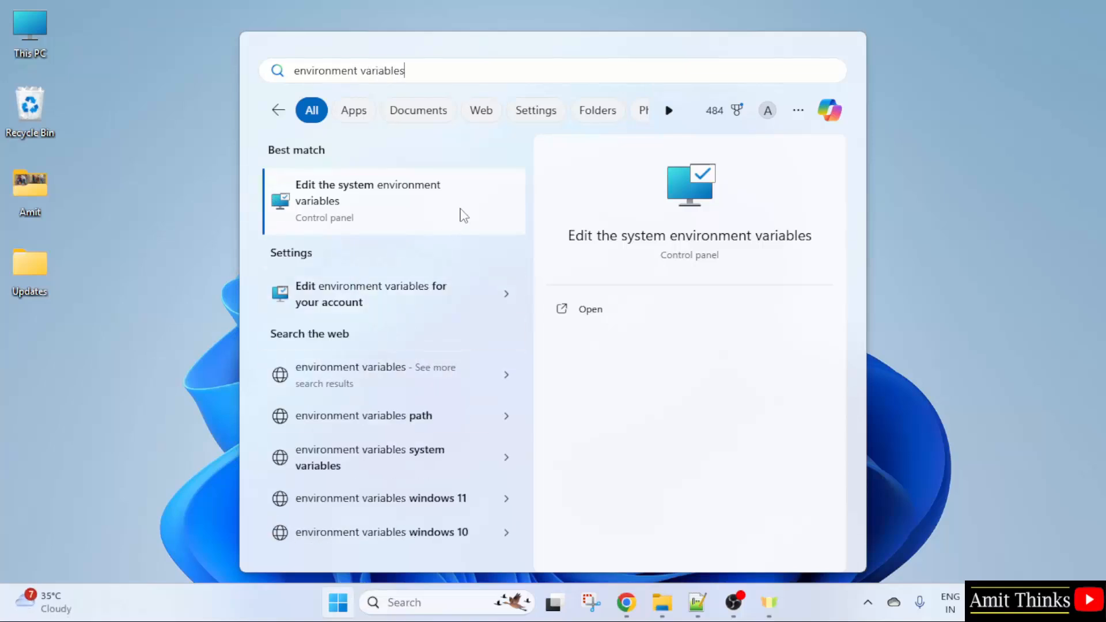
{"action": "mouse_move", "coordinate": [470, 303]}
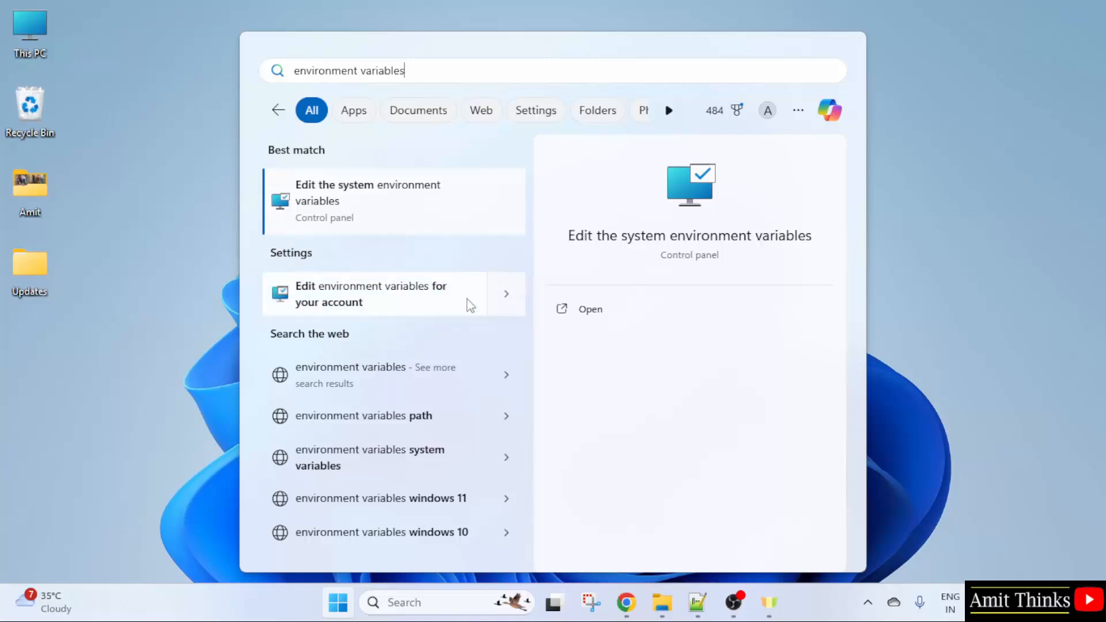
{"action": "mouse_move", "coordinate": [516, 312]}
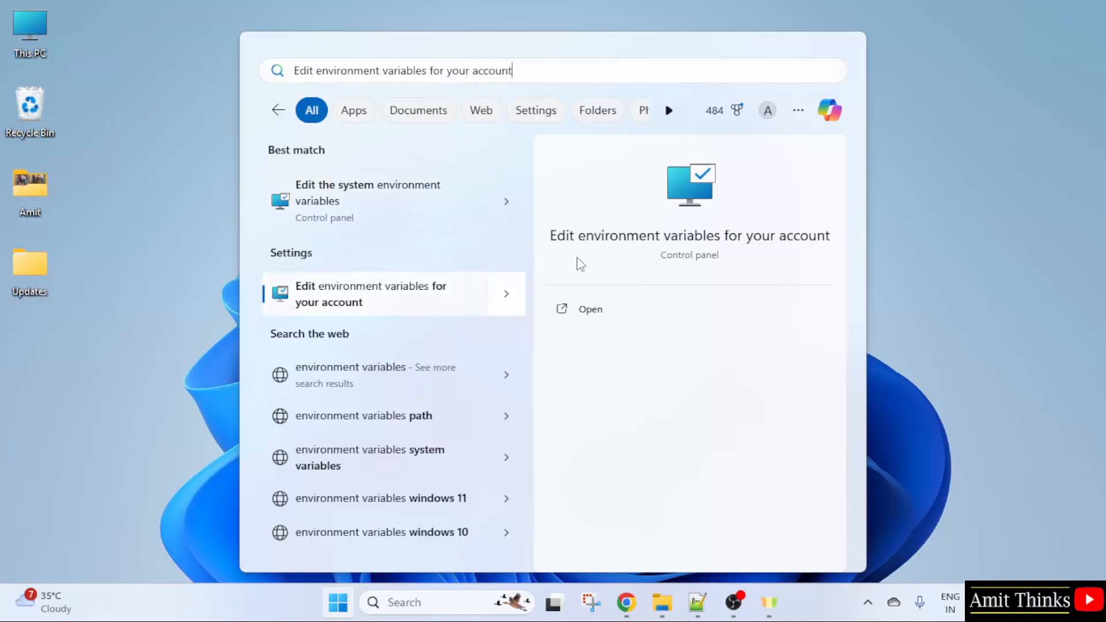
{"action": "mouse_move", "coordinate": [727, 247]}
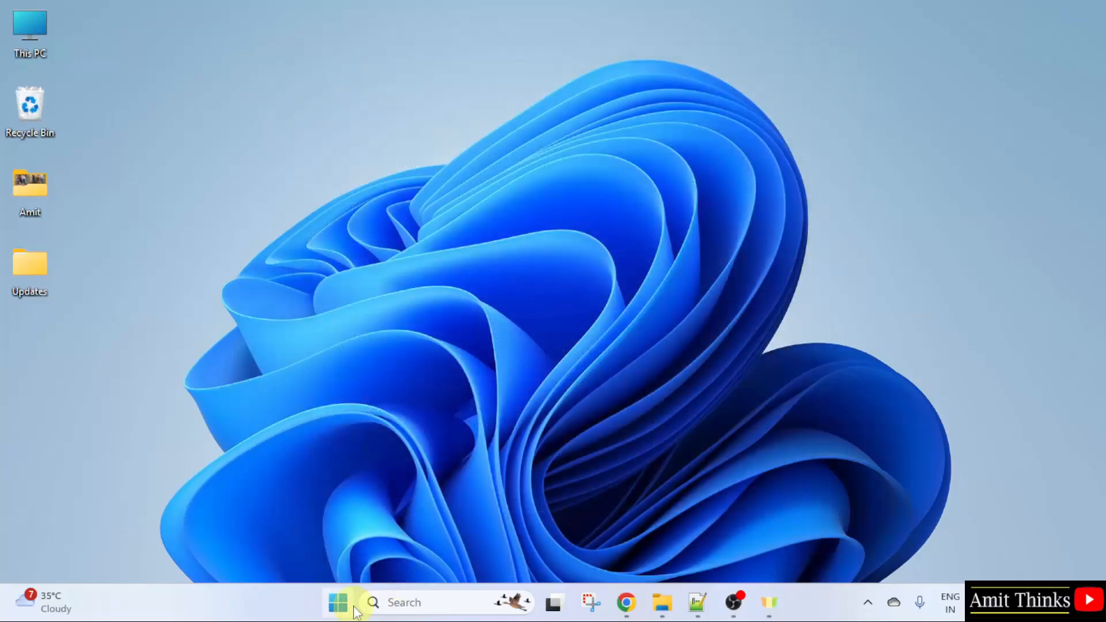
Search 'environment variables' again and launch 'Edit the system environment variables', reaching System Properties > Advanced.
{"action": "type", "text": "environment variables"}
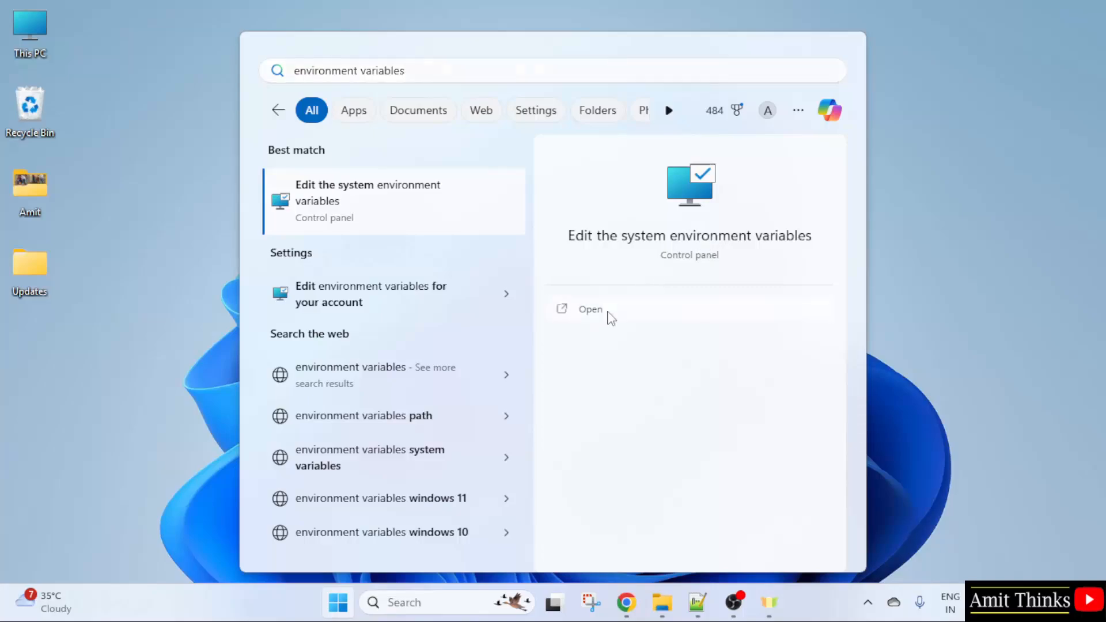
{"action": "left_click", "coordinate": [590, 309]}
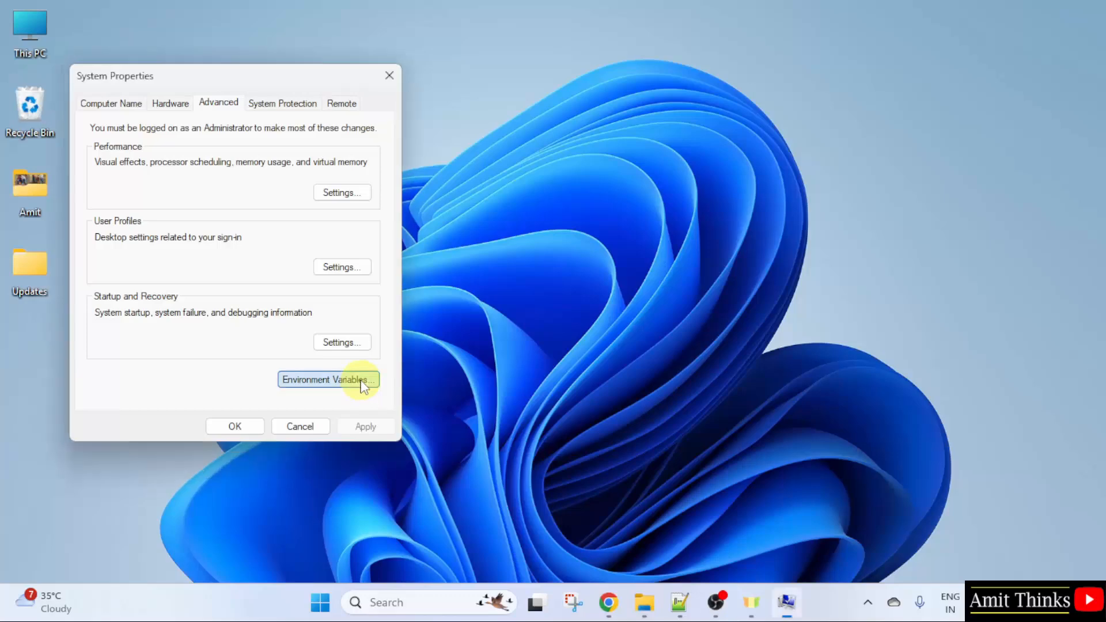
Bring up the Environment Variables dialog and scroll the System variables list down to Path.
{"action": "left_click", "coordinate": [329, 379]}
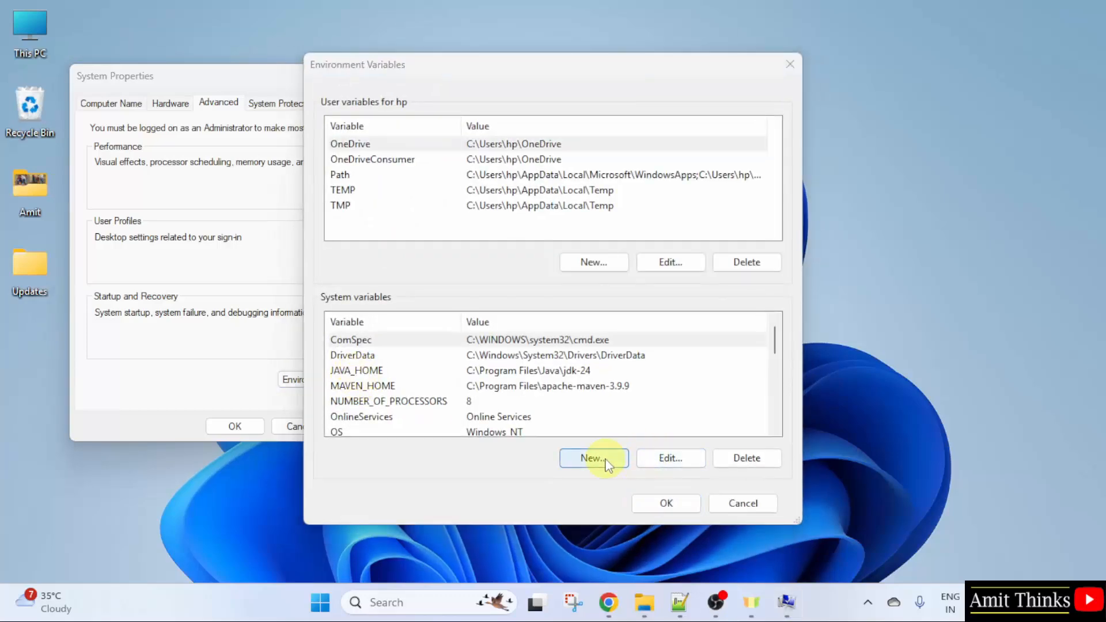
{"action": "mouse_move", "coordinate": [568, 451]}
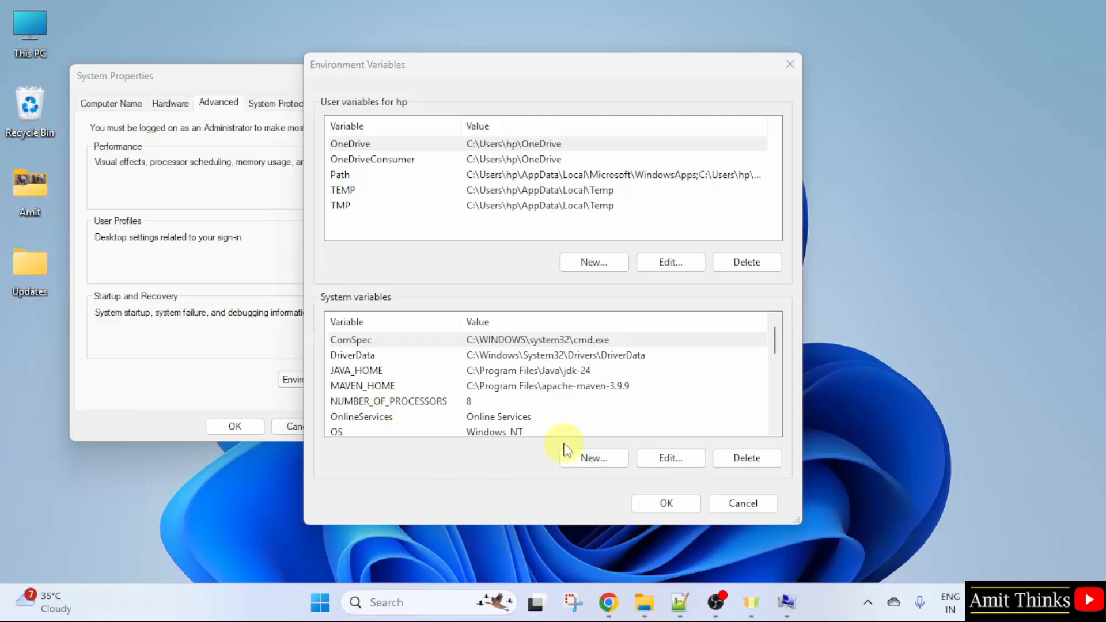
{"action": "scroll", "scroll_direction": "down", "scroll_amount": 3}
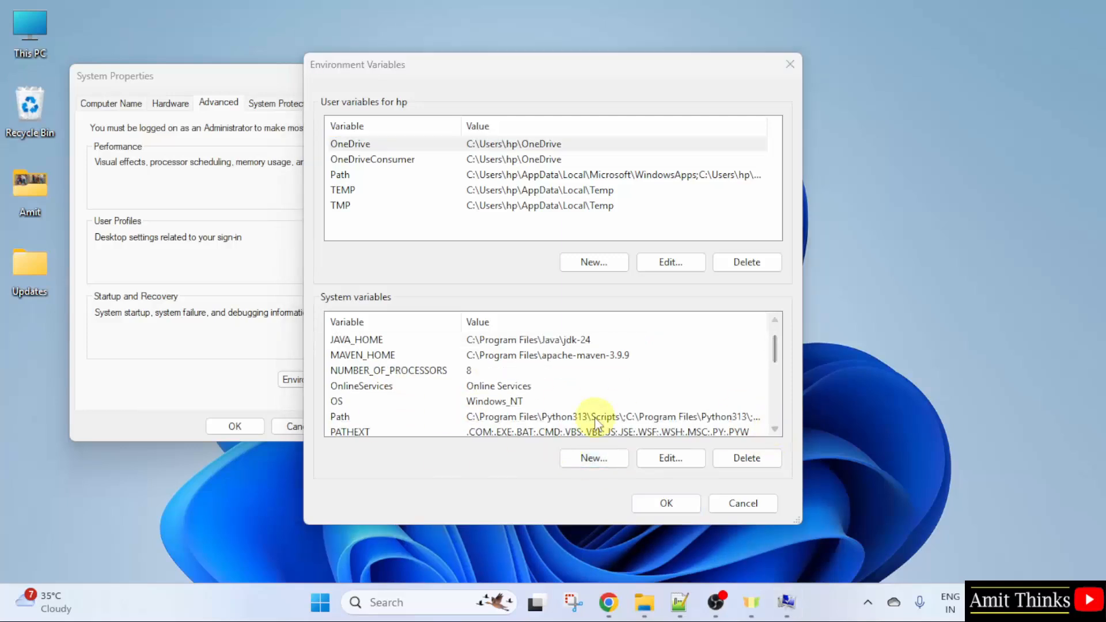